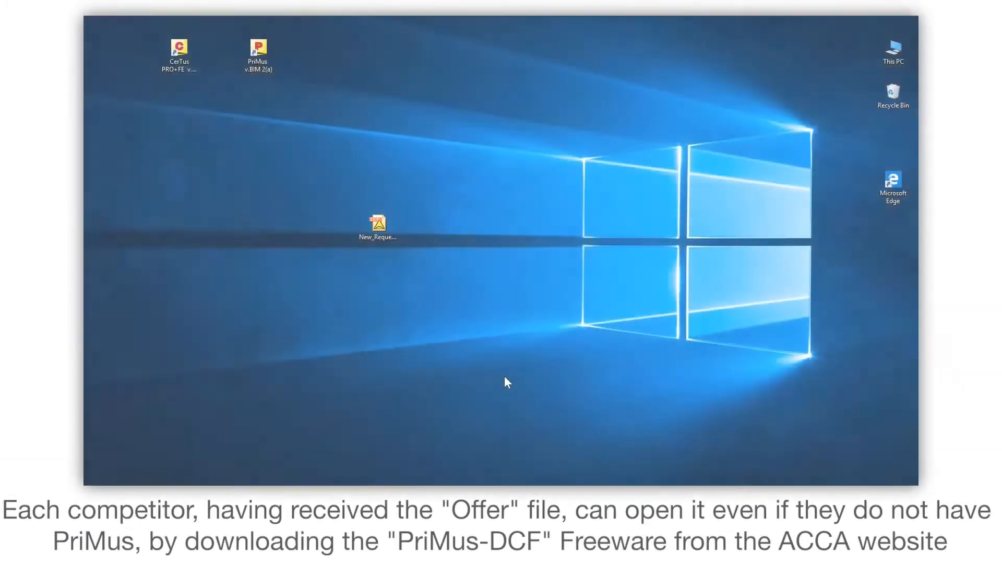
# Step: Launch PriMus and list recent documents, including the BUILDERS LTD request-for-proposal file
pyautogui.click(376, 227)
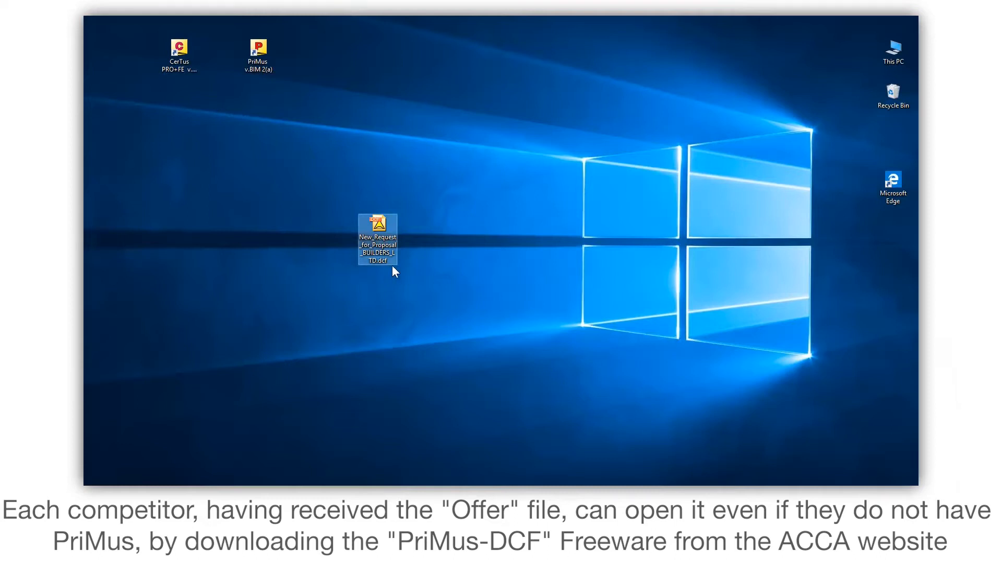
pyautogui.click(258, 51)
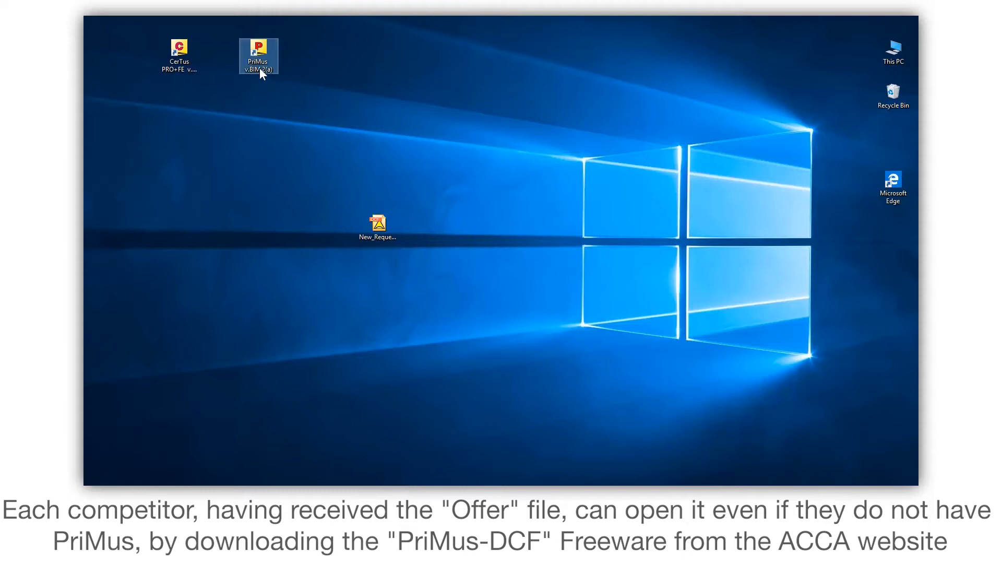
pyautogui.doubleClick(258, 56)
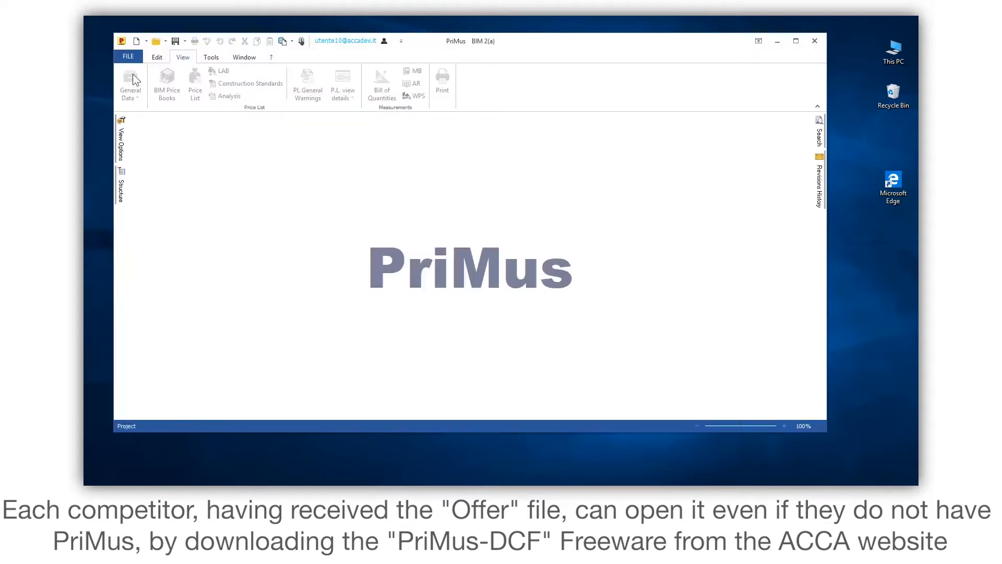
pyautogui.click(127, 56)
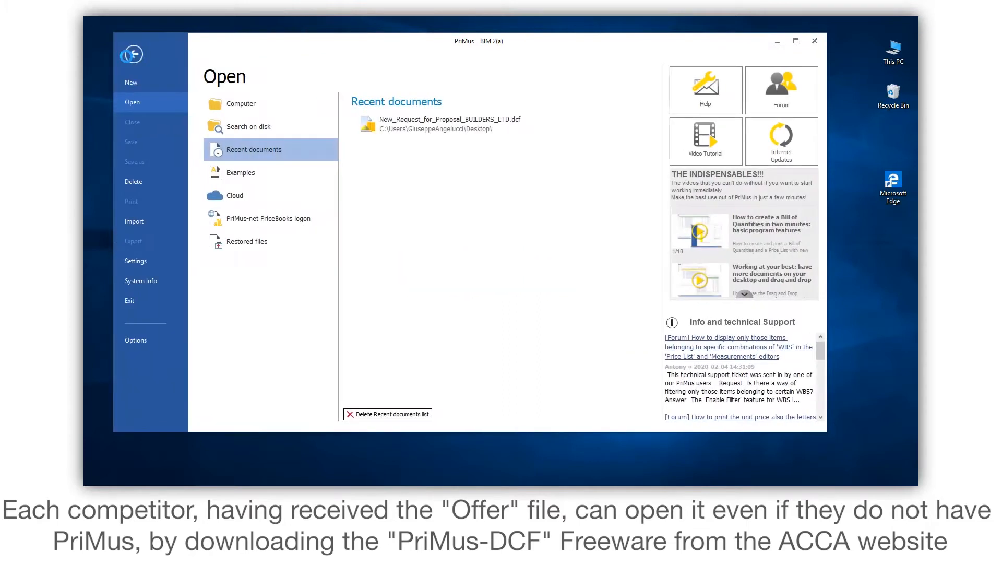
pyautogui.click(447, 123)
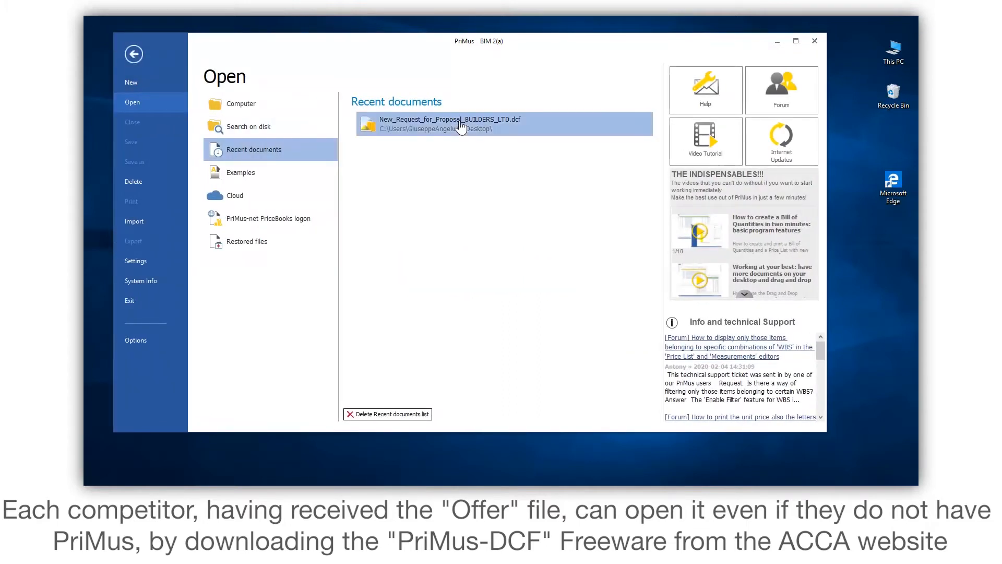
# Step: Open New_Request_for_Proposal_BUILDERS_LTD.dcf from the recent documents list
pyautogui.doubleClick(447, 123)
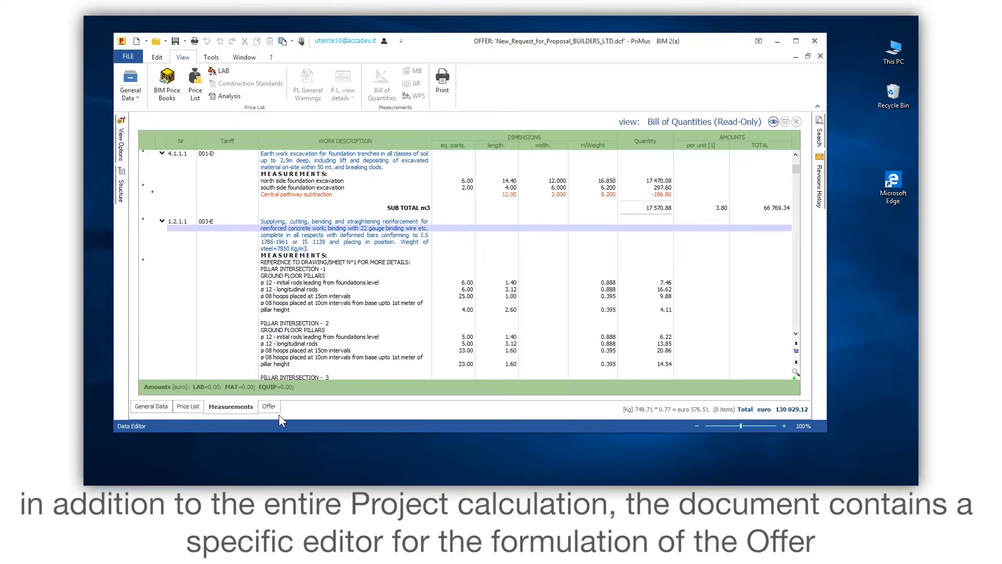
pyautogui.moveTo(276, 420)
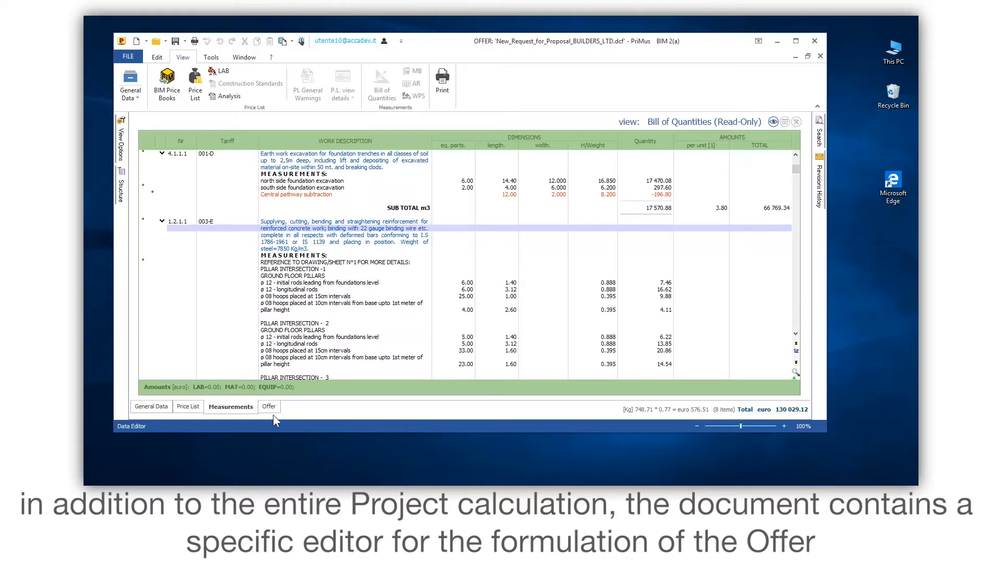
# Step: In the Offer editor, set item 1's rate to 15.36, and item 3's quantity to 5 and rate to 100
pyautogui.click(269, 406)
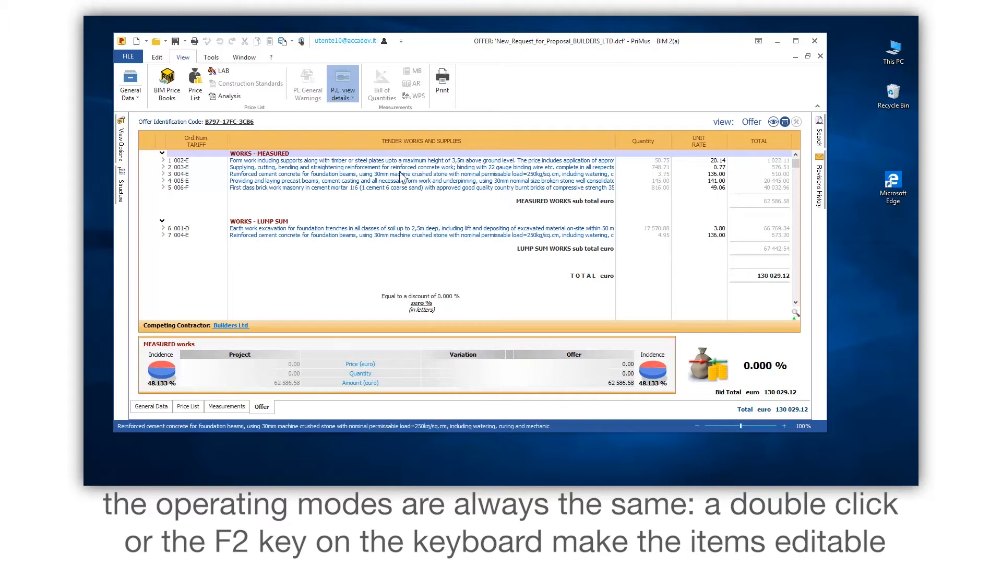
pyautogui.doubleClick(678, 160)
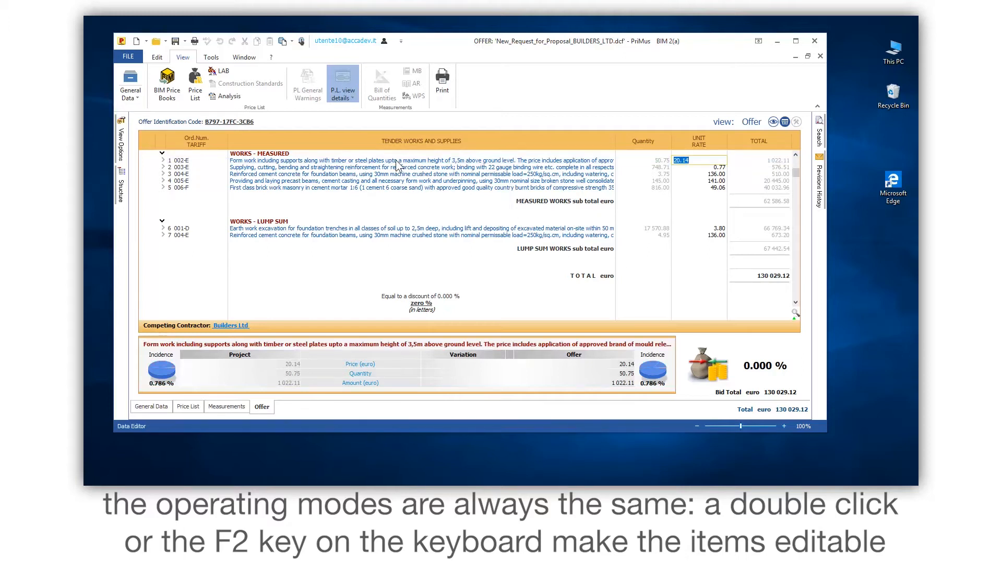
pyautogui.moveTo(683, 173)
pyautogui.write('15.36')
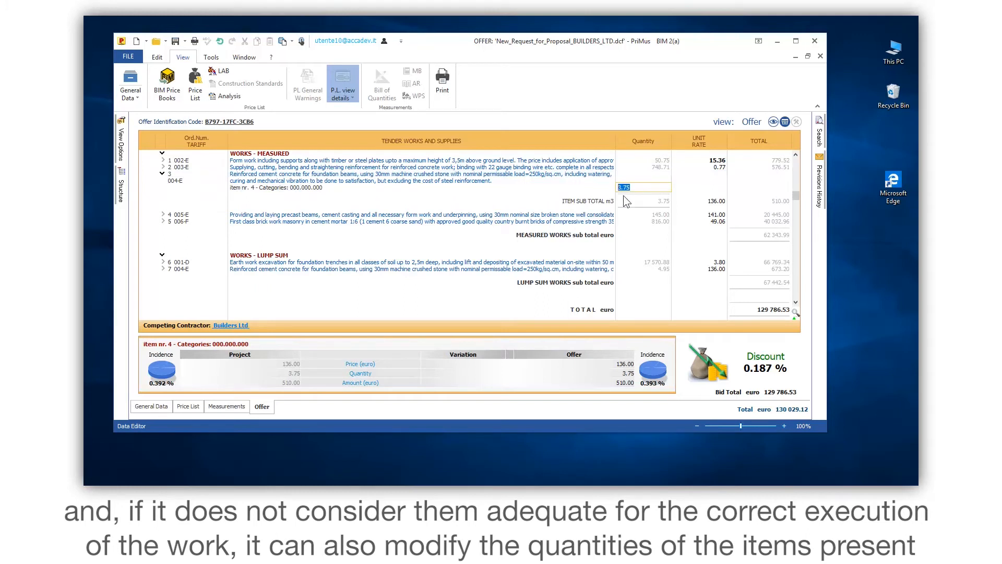
pyautogui.write('5.00')
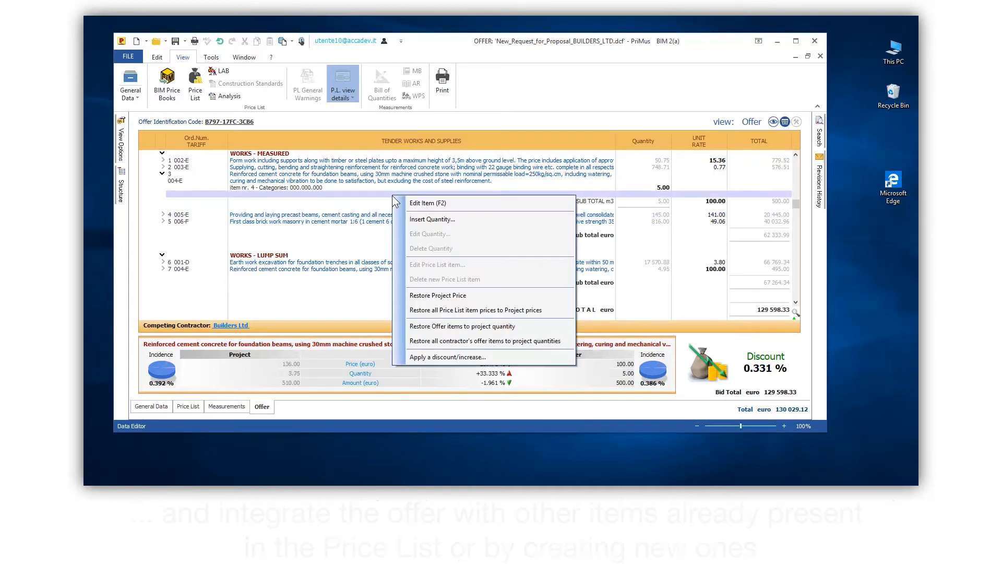
# Step: Add new item N.P.001, waterproof bituminous membrane covering, at 12.50 with quantity 56
pyautogui.click(435, 219)
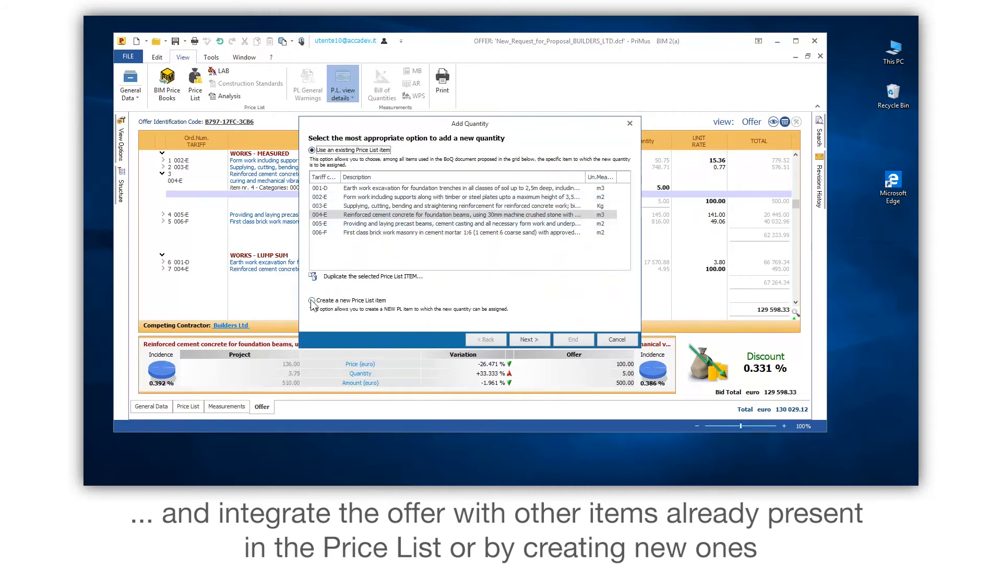
pyautogui.click(311, 300)
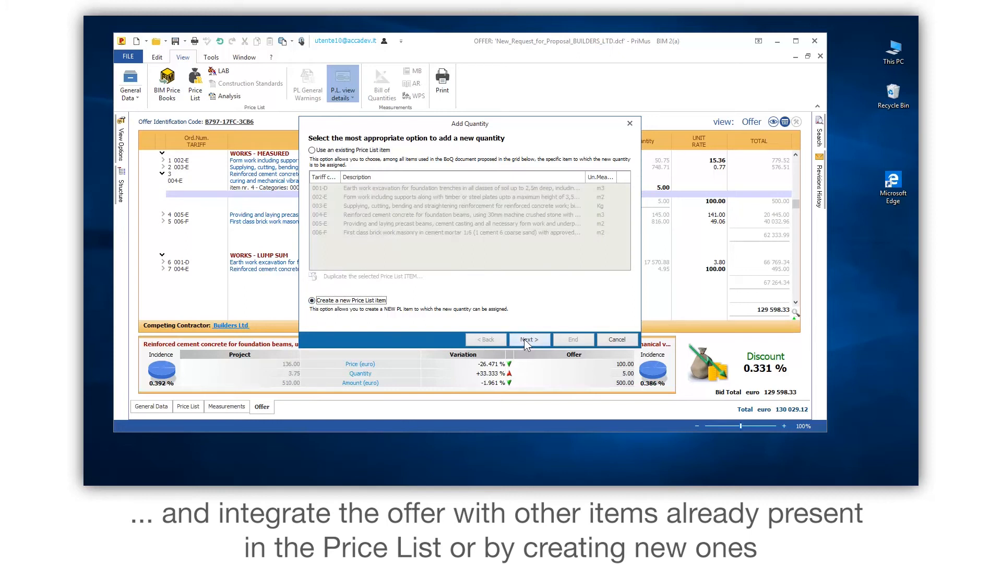
pyautogui.click(529, 339)
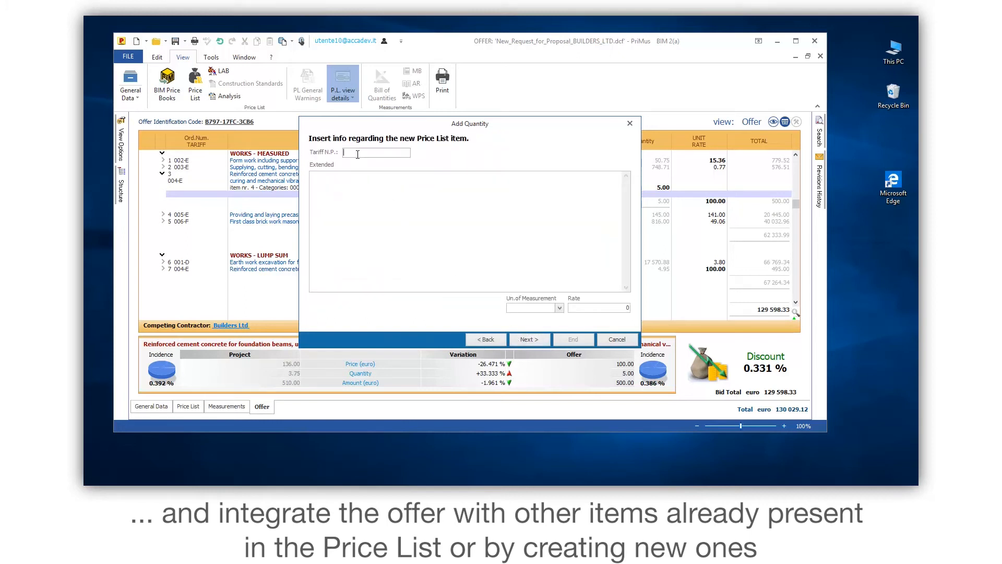
pyautogui.write('001')
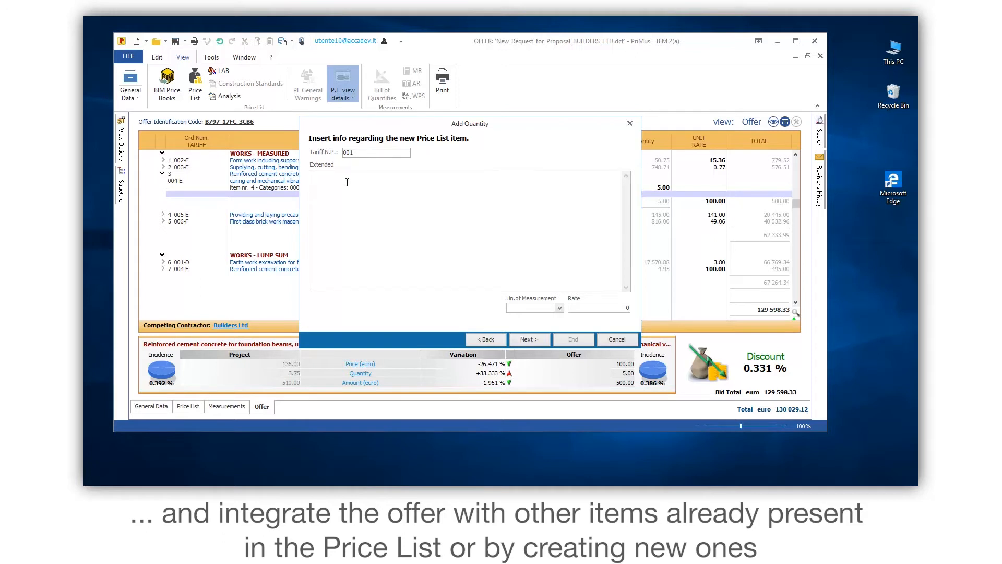
pyautogui.write('Waterproof covering made of prefabricated bituminous membrane reinforced with elasto fiberglass mat and polyethylene film antiroot.')
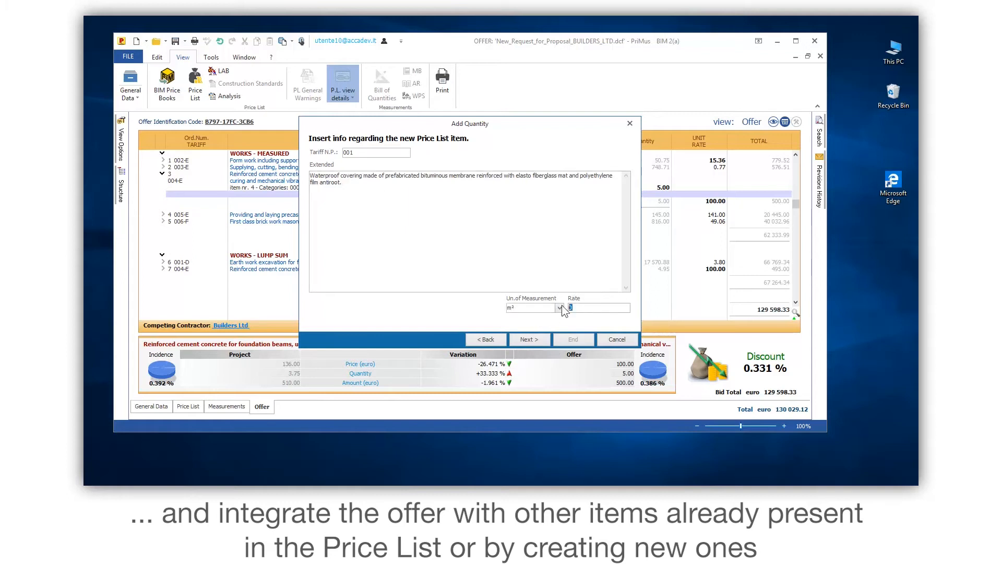
pyautogui.write('12.5')
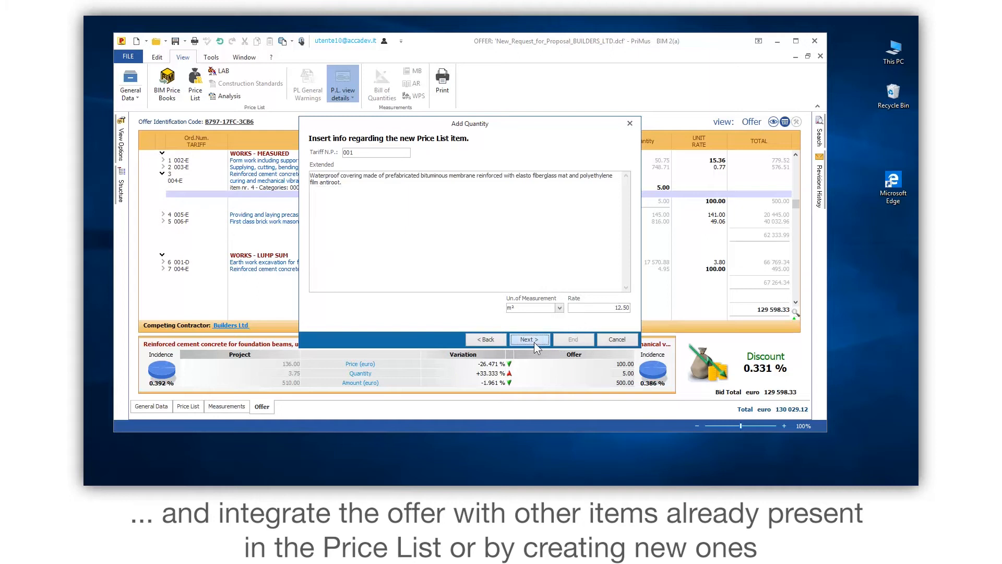
pyautogui.click(530, 339)
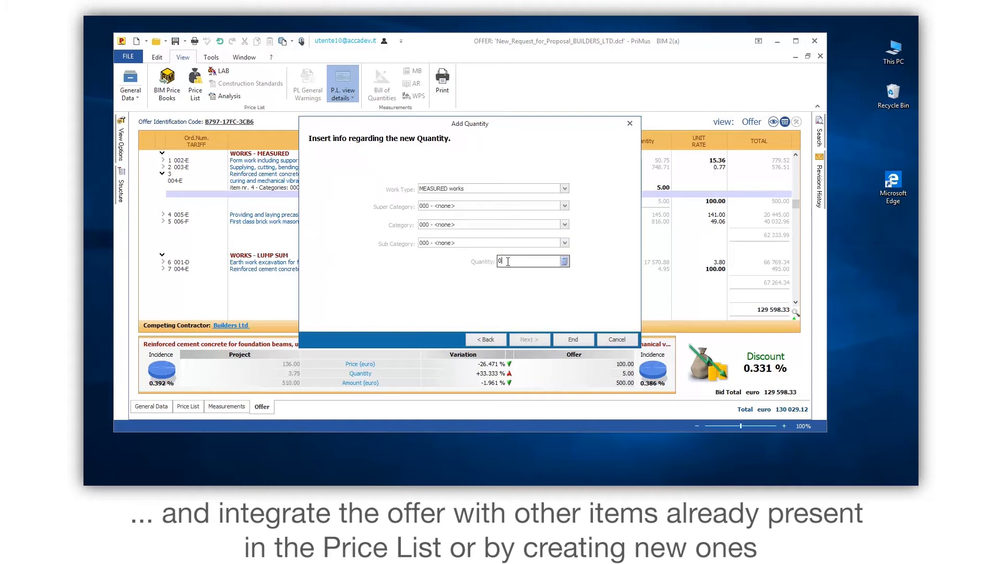
pyautogui.write('56')
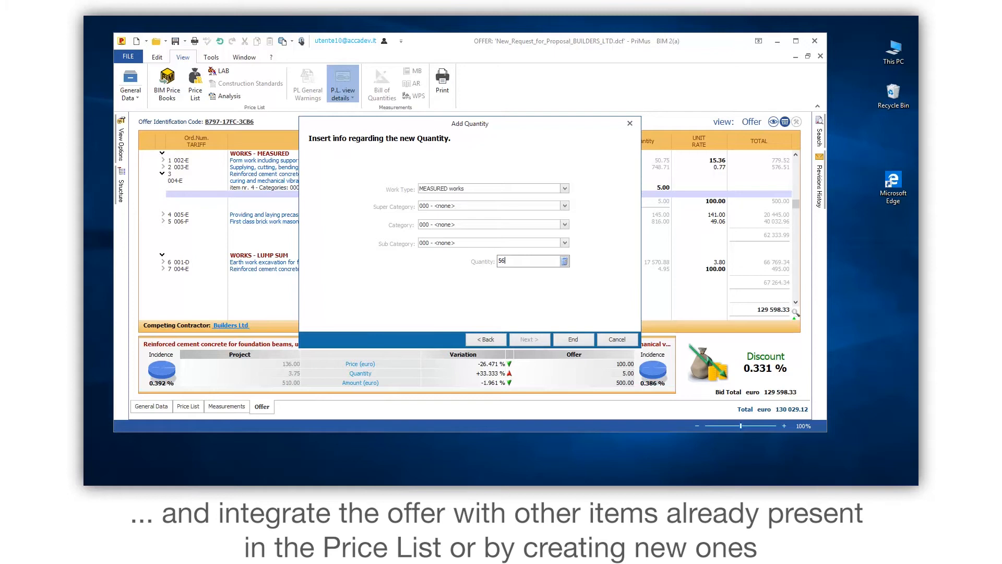
pyautogui.moveTo(573, 340)
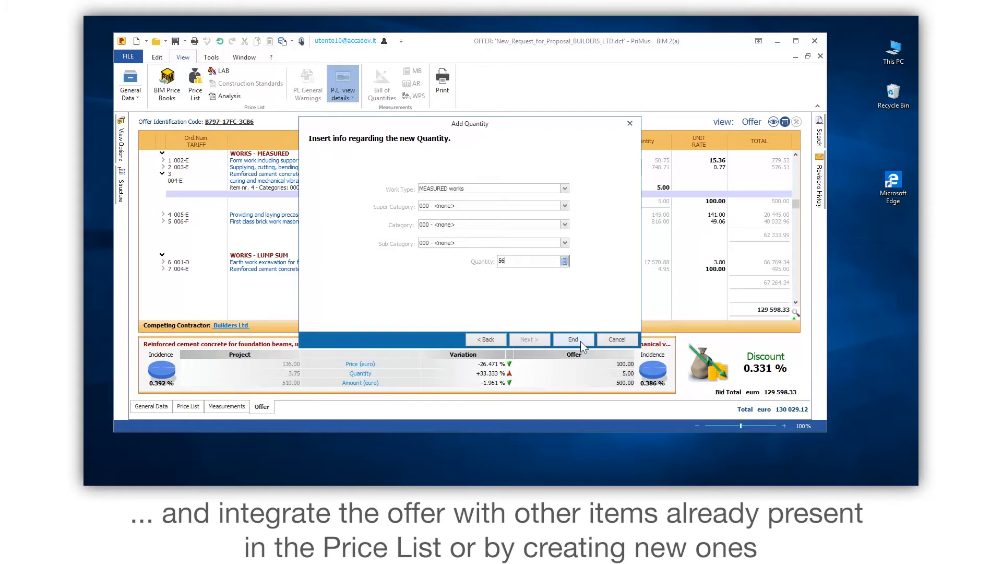
pyautogui.click(571, 340)
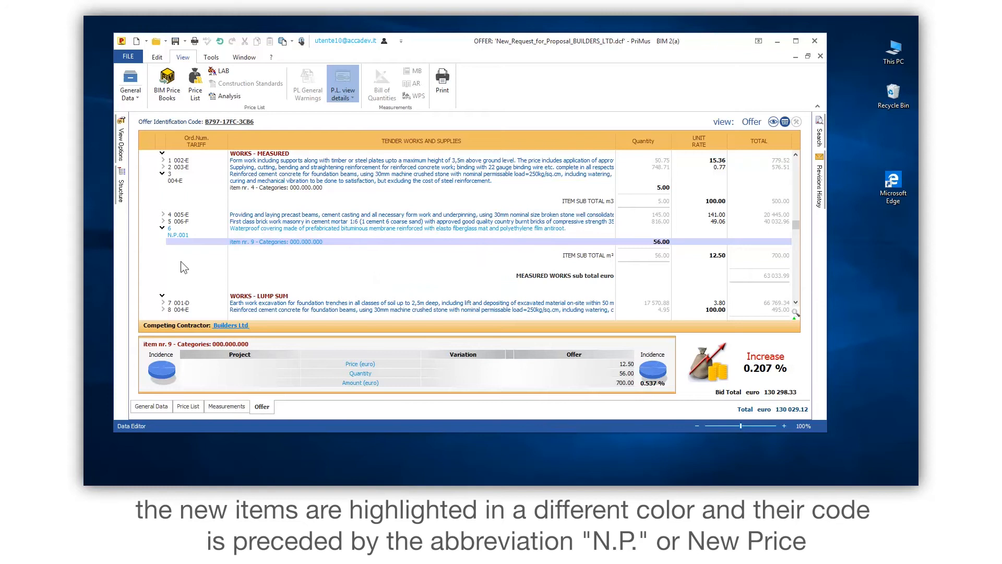
pyautogui.moveTo(177, 245)
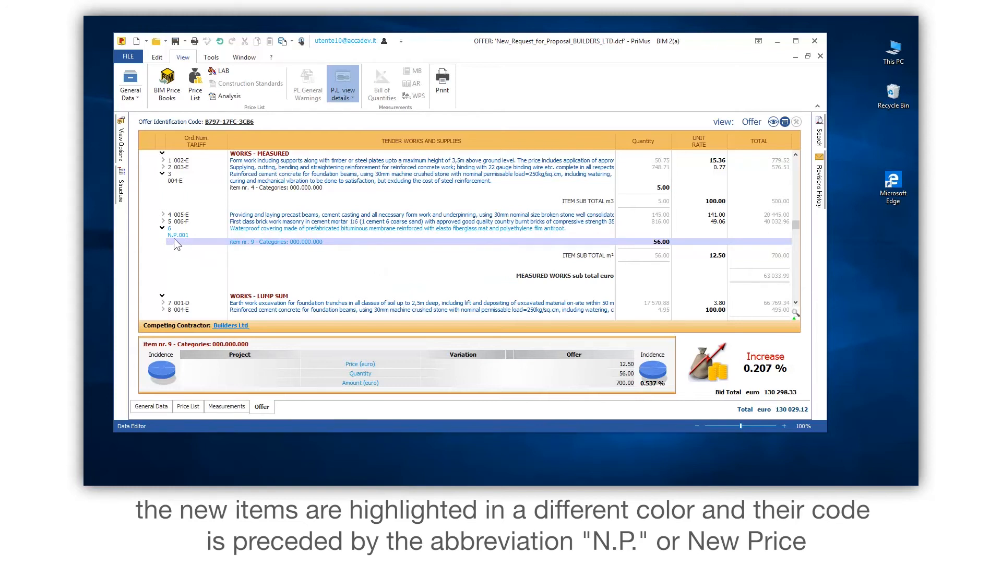
pyautogui.moveTo(188, 244)
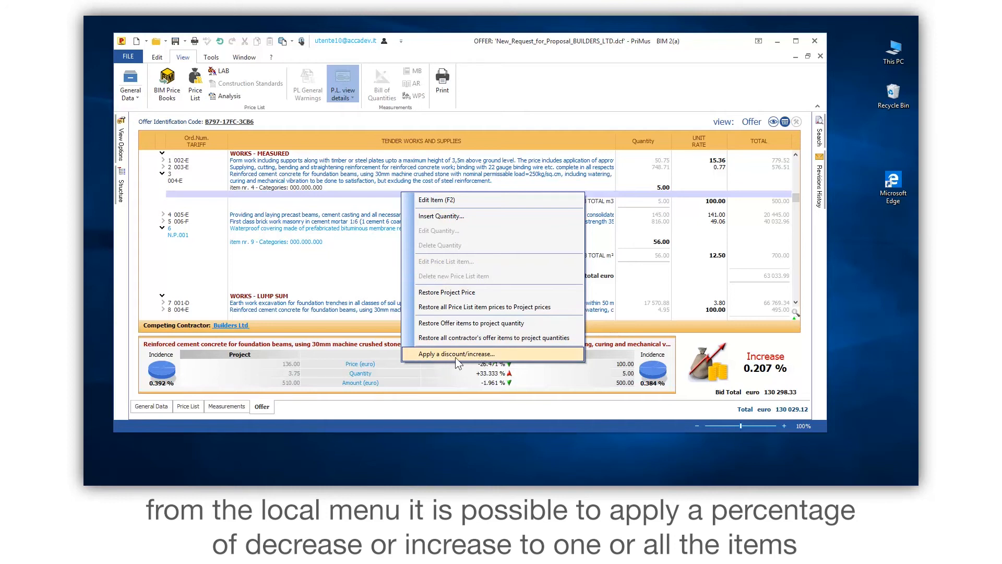
# Step: Apply a -15% discount to all document price list items
pyautogui.click(457, 354)
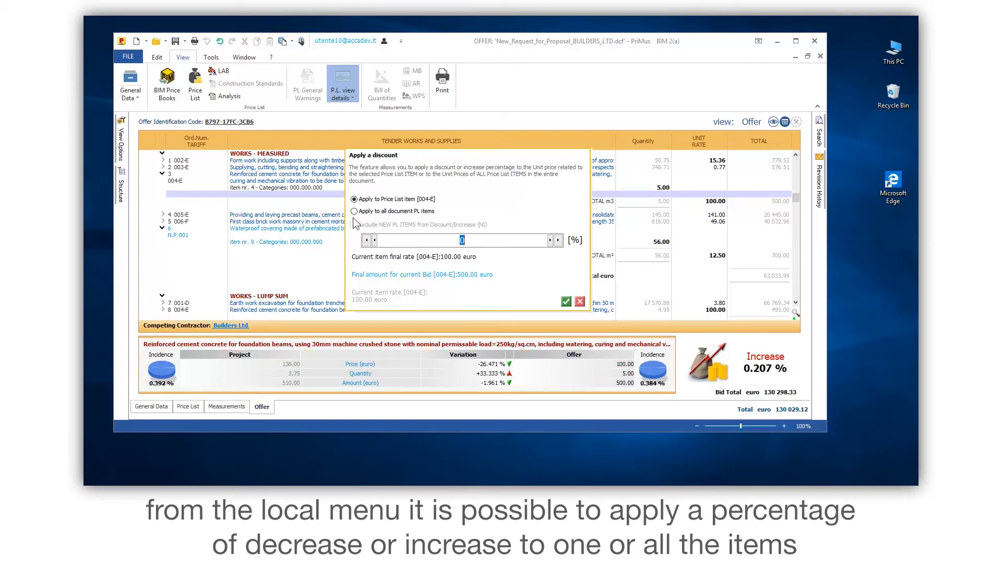
pyautogui.click(353, 211)
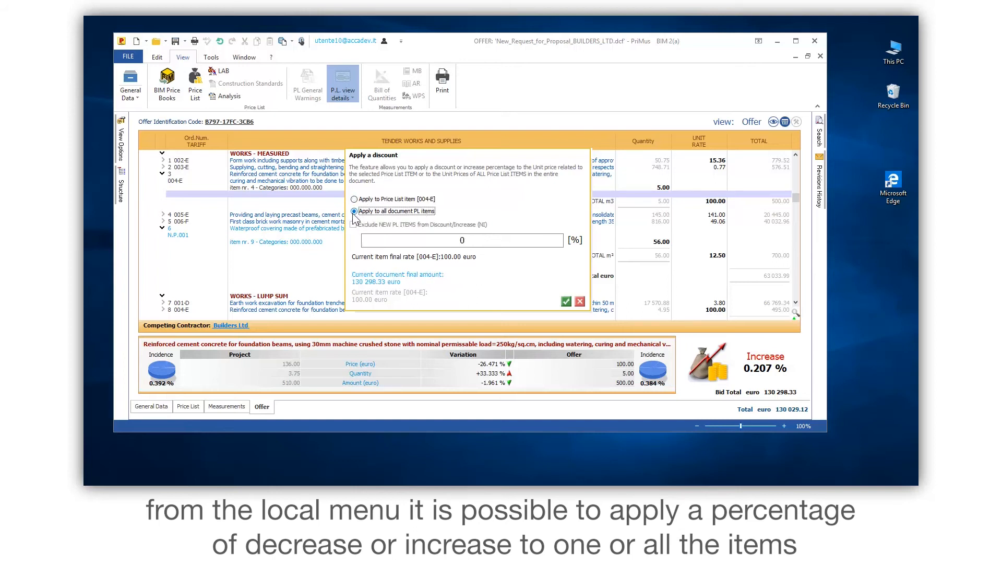
pyautogui.moveTo(460, 240)
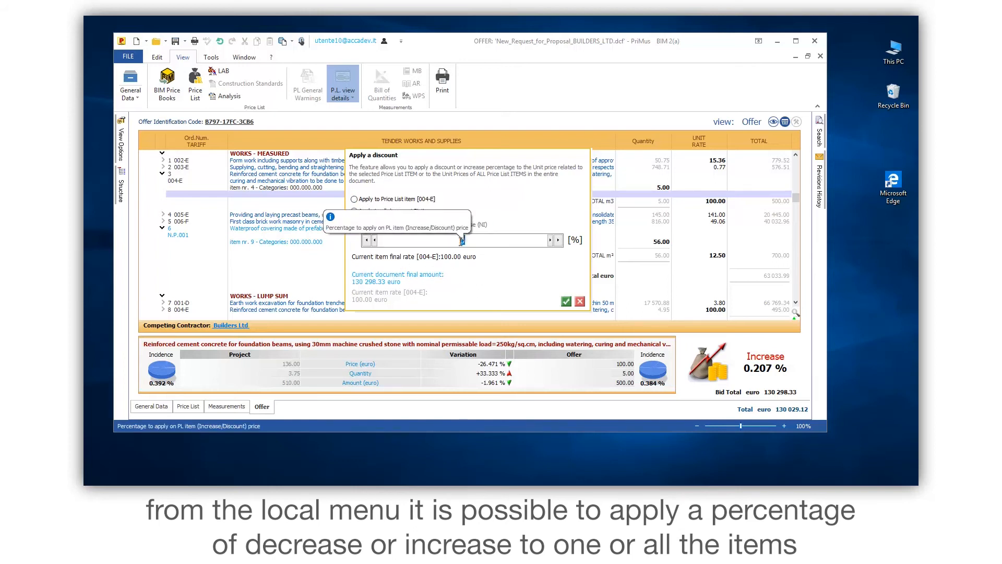
pyautogui.click(354, 211)
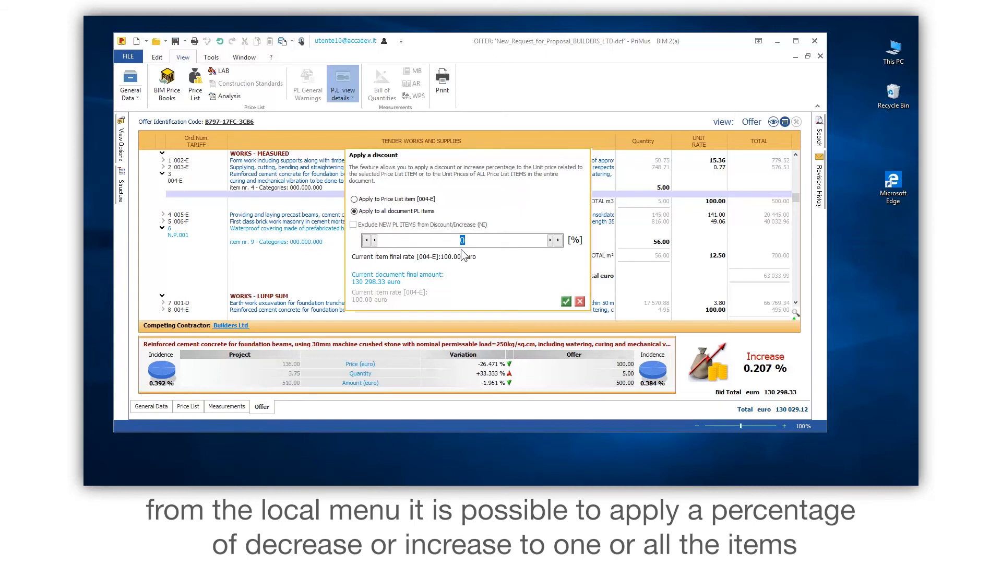
pyautogui.write('-15')
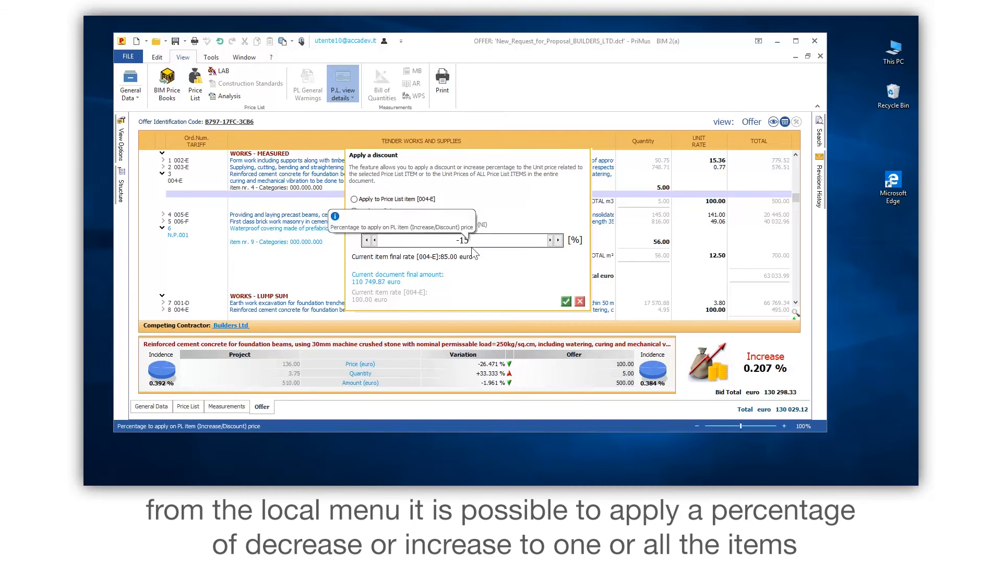
pyautogui.click(565, 301)
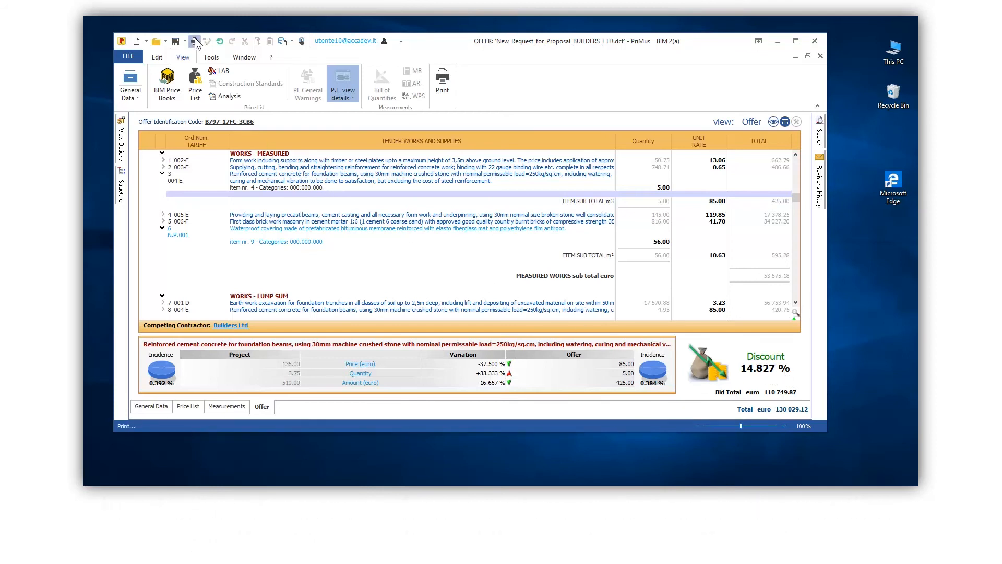
# Step: Print the discounted 110,749.87 euro offer, then show the save options
pyautogui.click(195, 41)
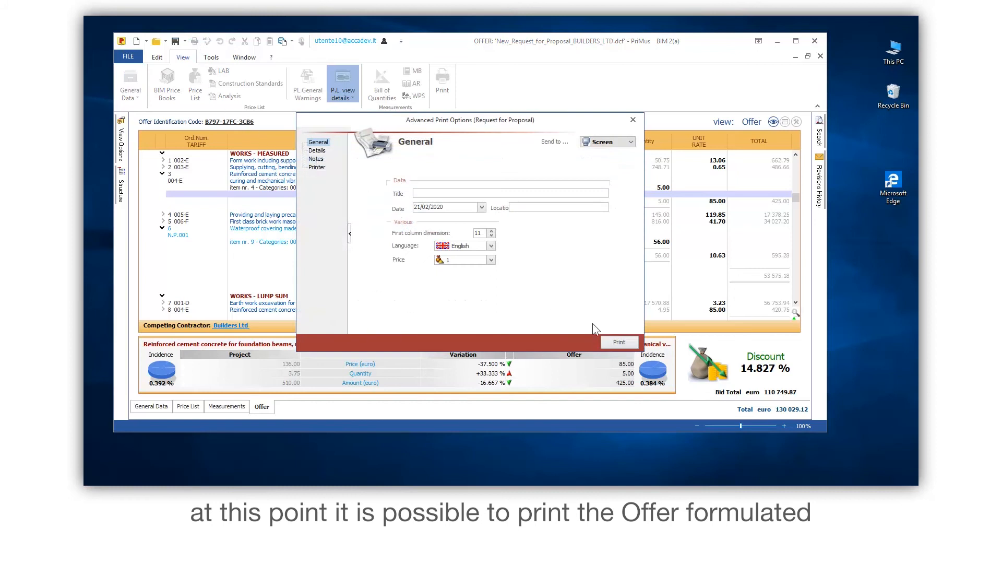
pyautogui.click(618, 341)
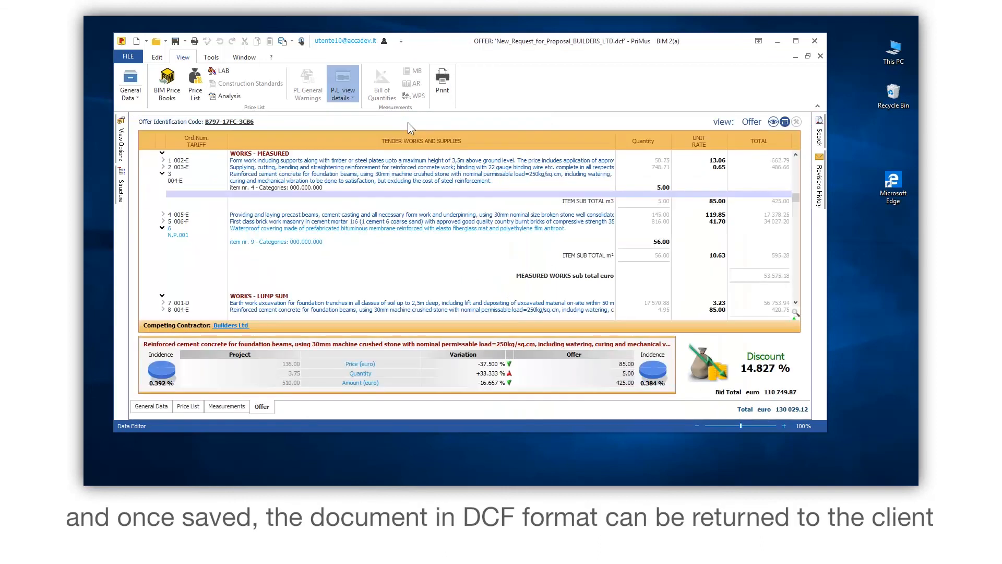
pyautogui.click(179, 40)
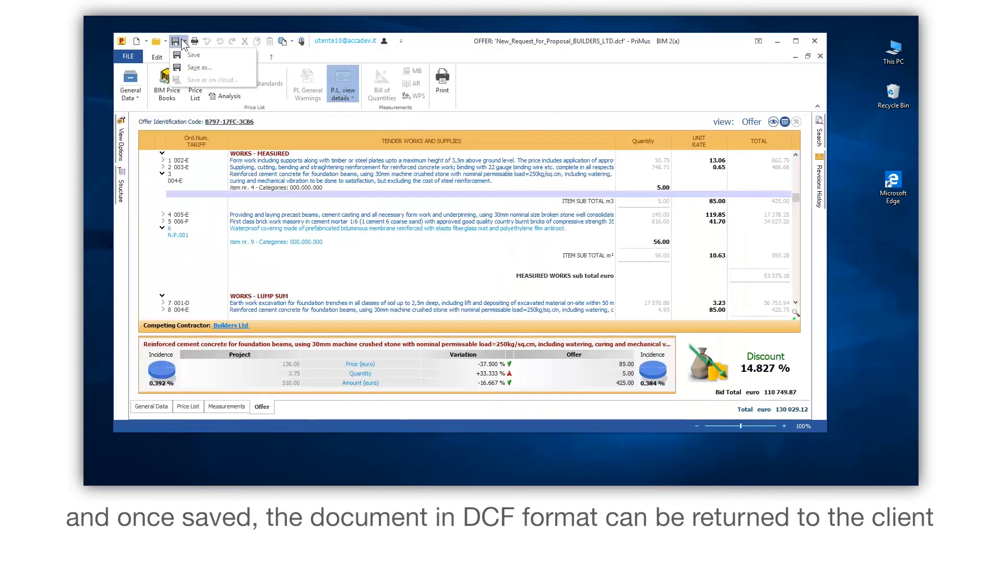